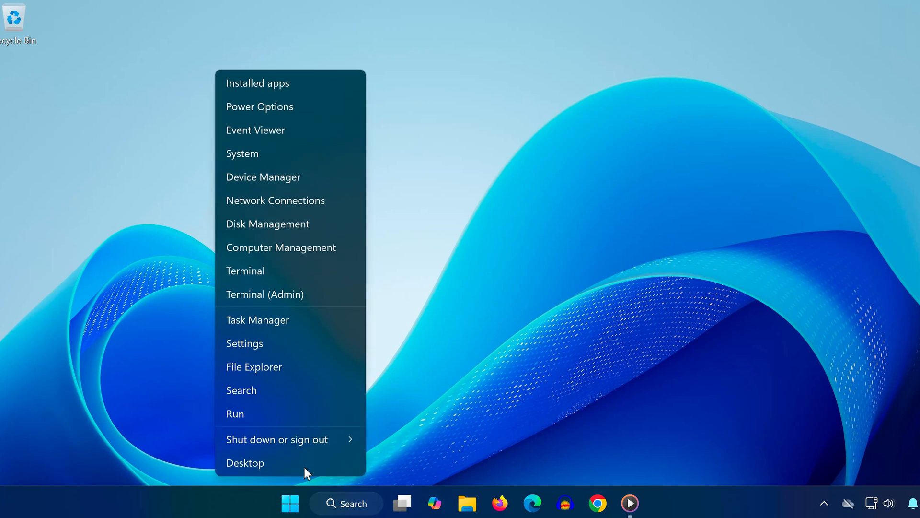
Open Settings and go to the System Recovery page.
left_click(244, 344)
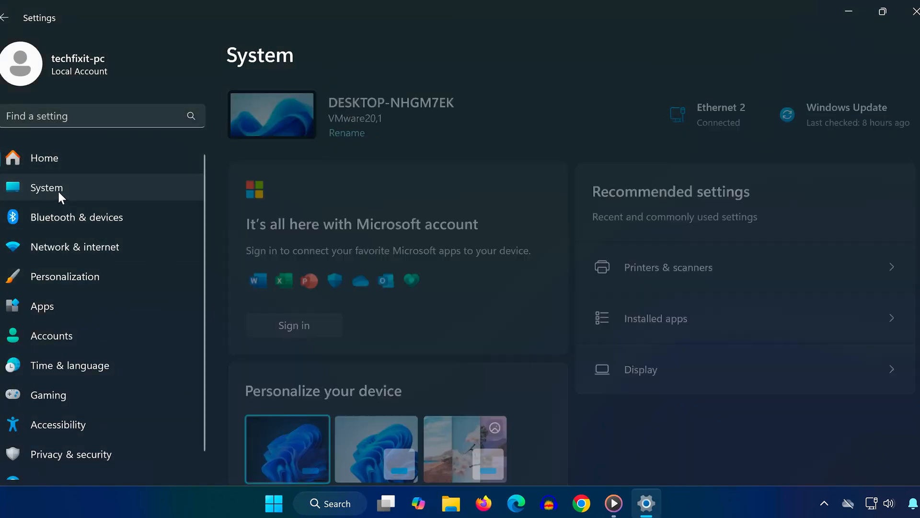
scroll("down", 3)
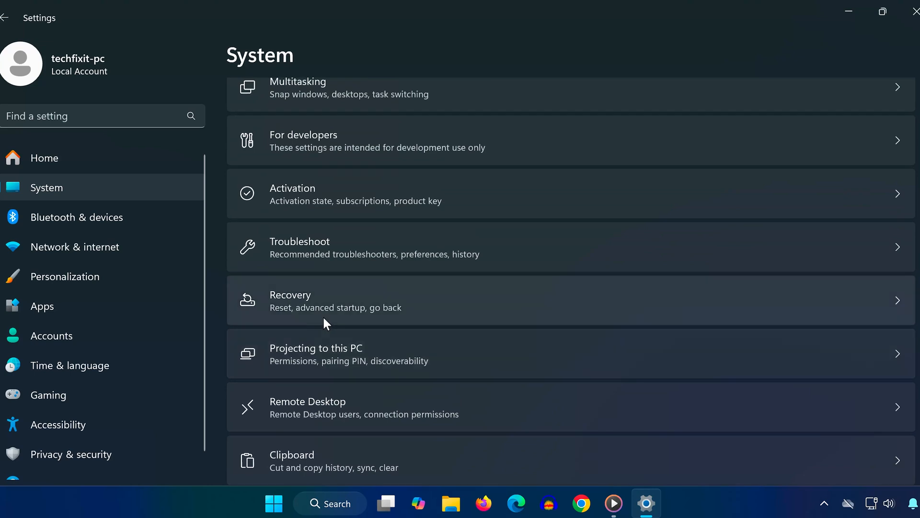
left_click(335, 300)
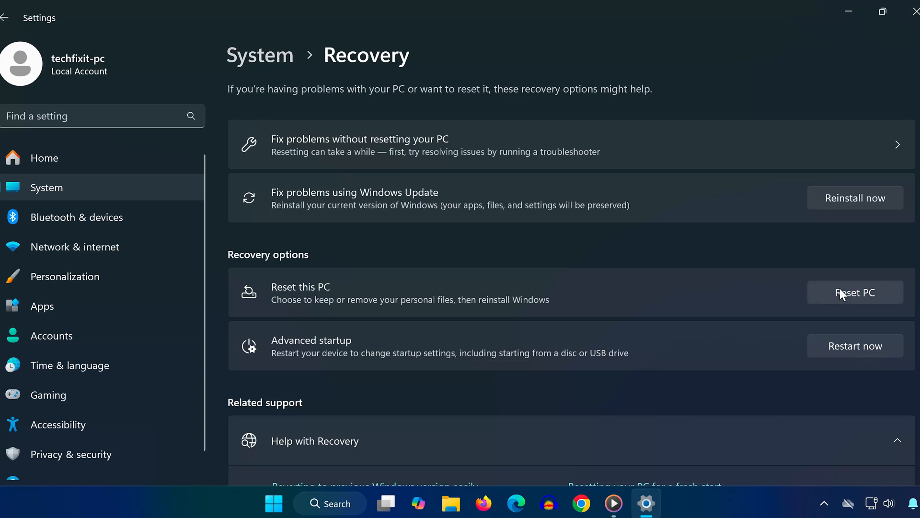
Start Reset this PC and choose Remove everything.
left_click(854, 293)
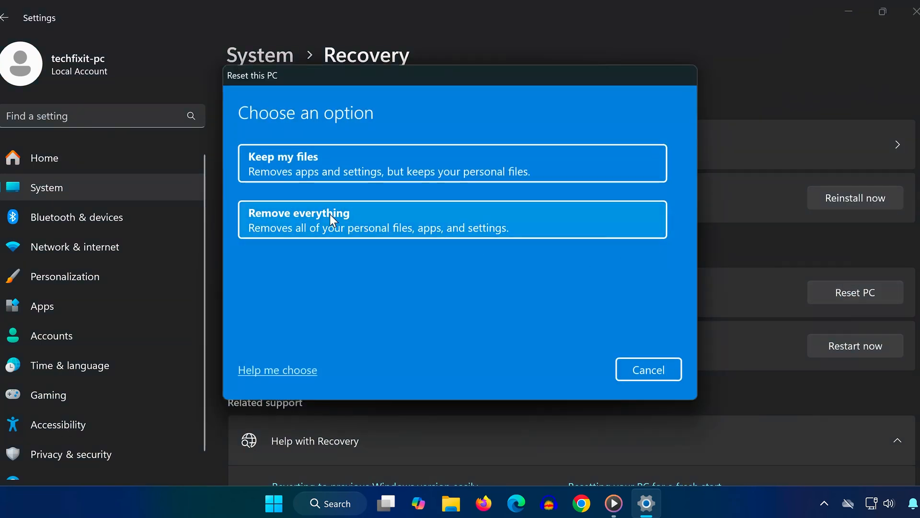
mouse_move(461, 163)
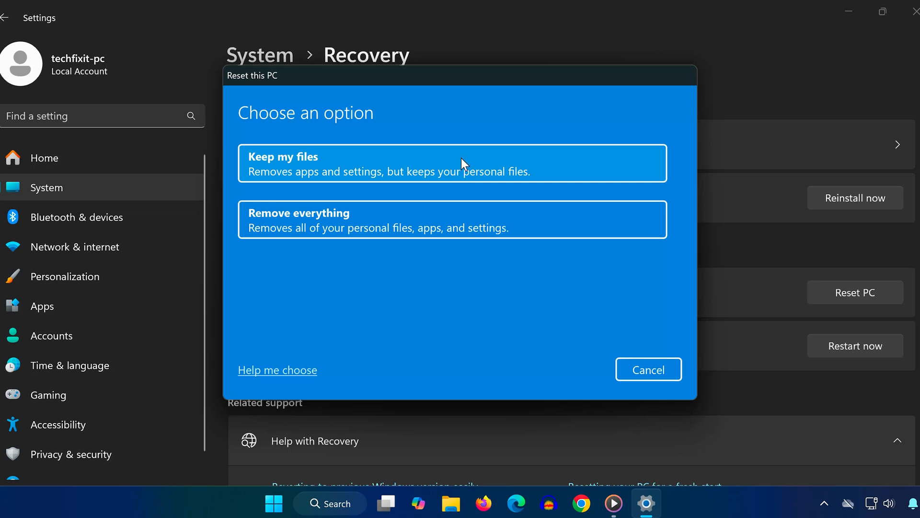
mouse_move(562, 163)
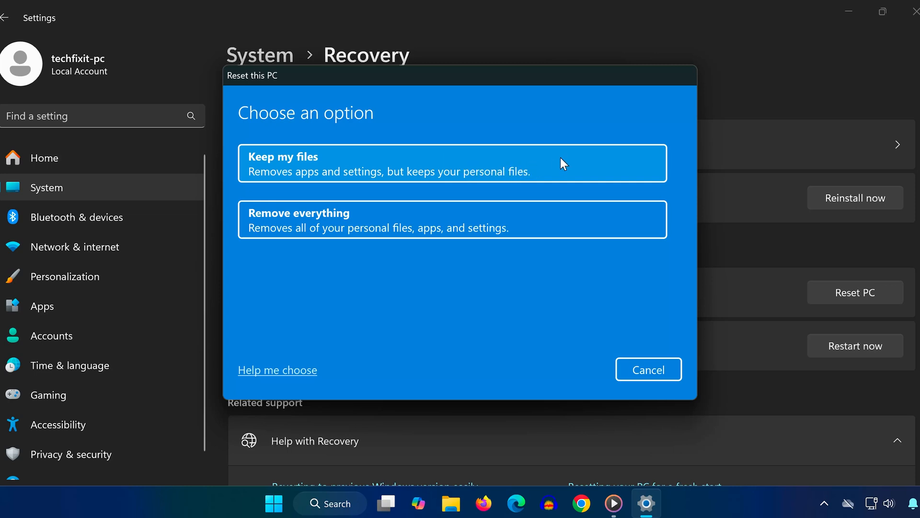
mouse_move(535, 171)
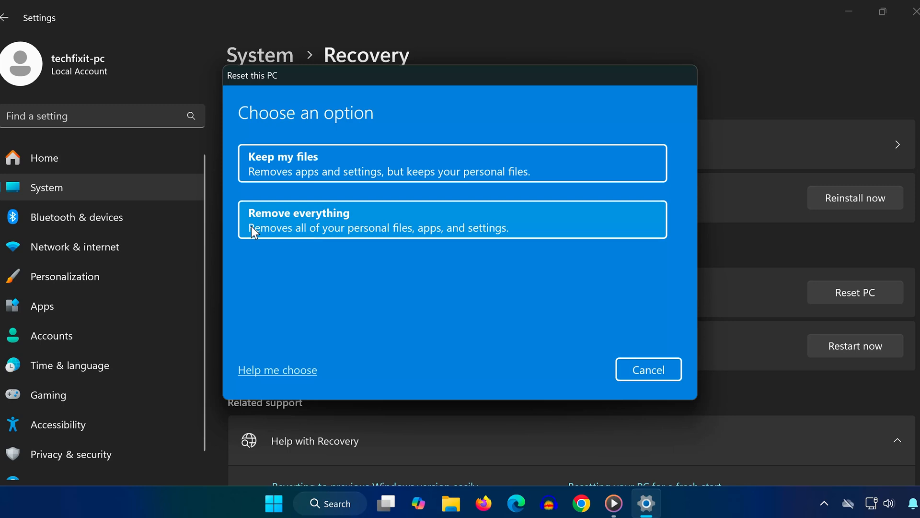
mouse_move(372, 227)
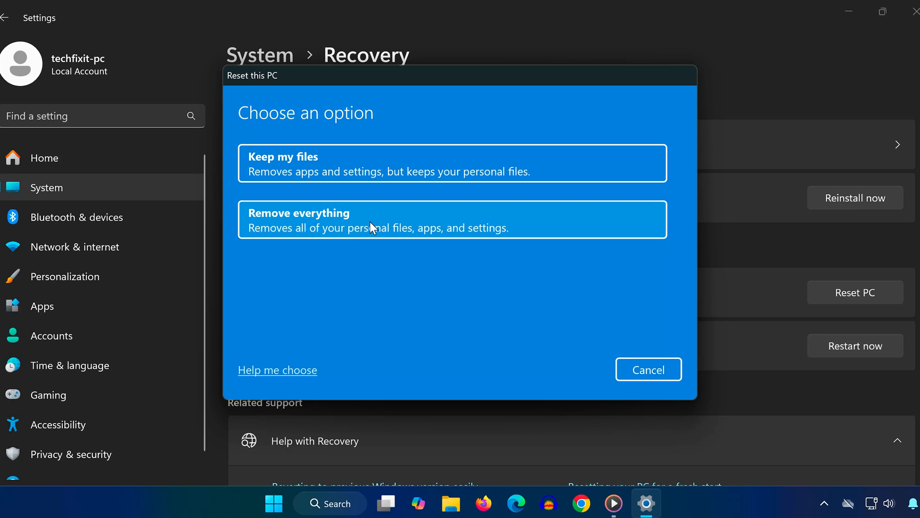
mouse_move(424, 227)
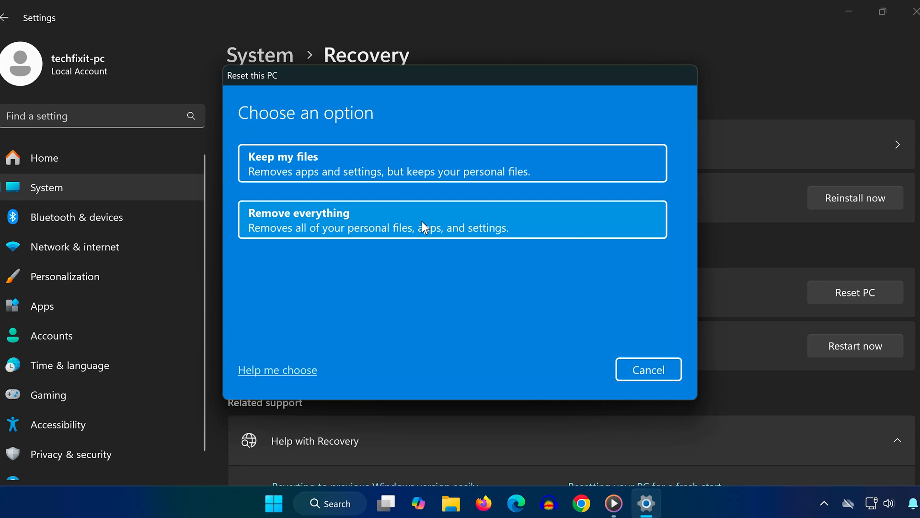
left_click(452, 219)
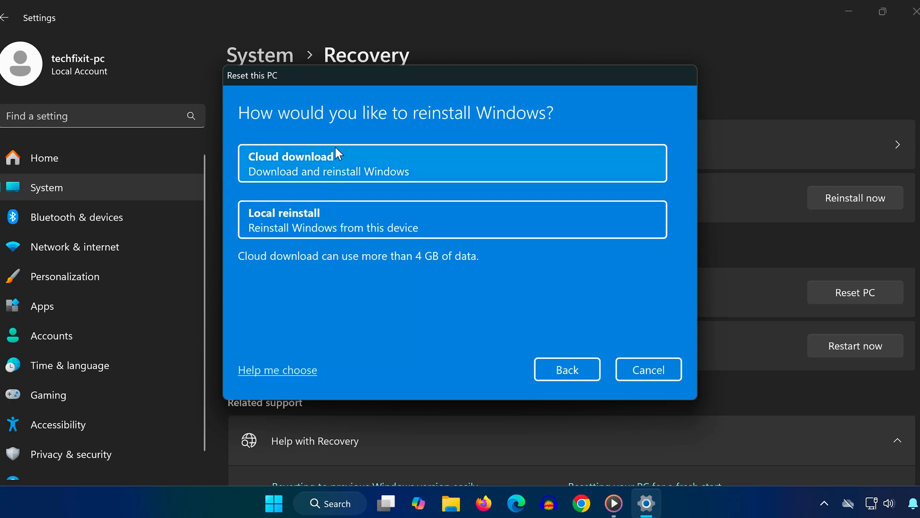
mouse_move(413, 179)
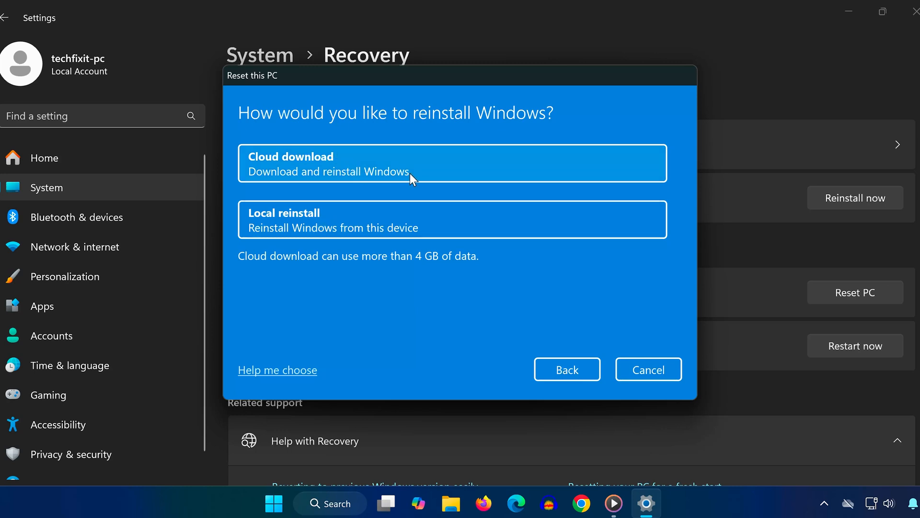
mouse_move(428, 181)
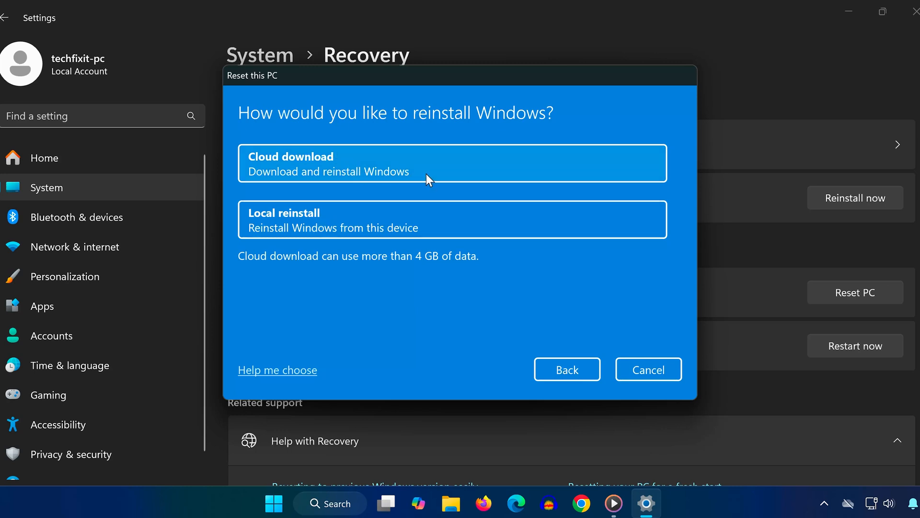
mouse_move(450, 177)
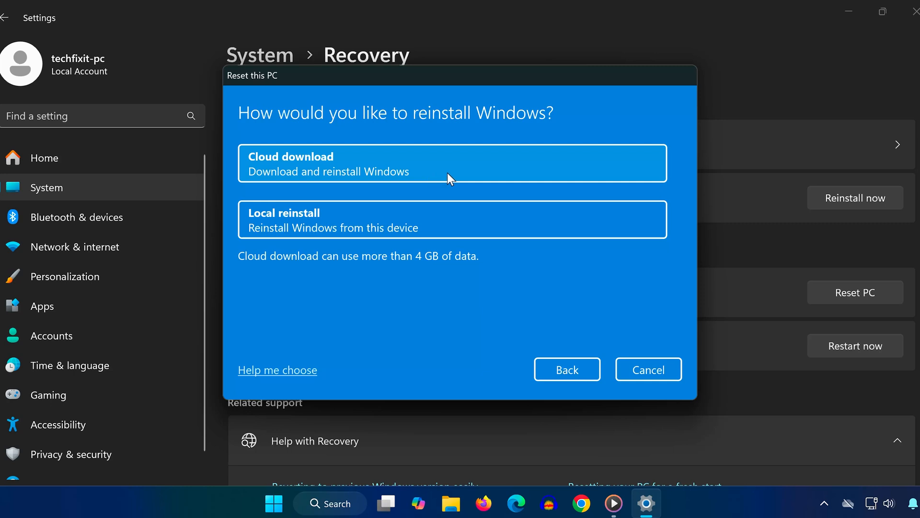
mouse_move(311, 238)
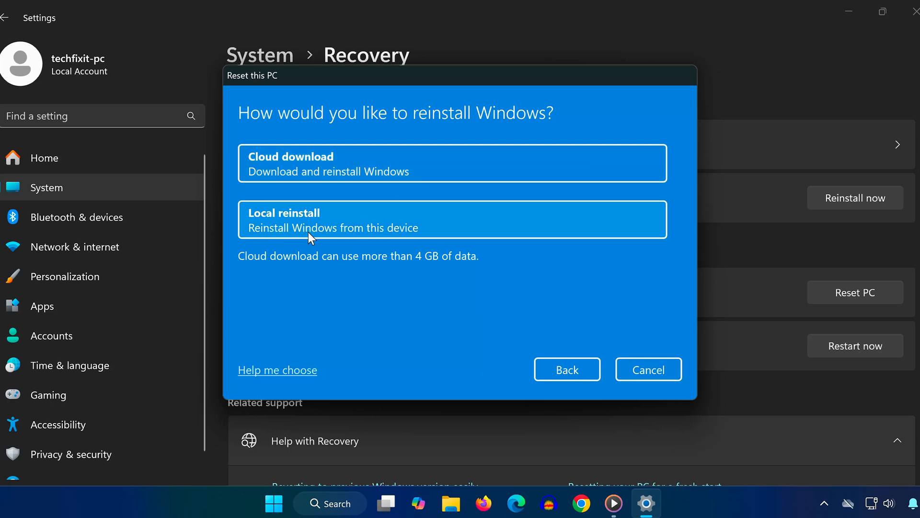
mouse_move(329, 235)
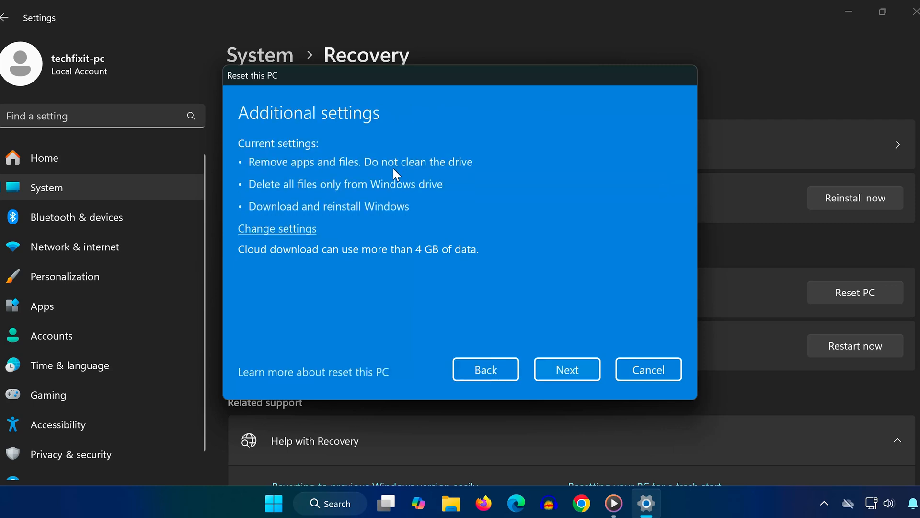
mouse_move(419, 267)
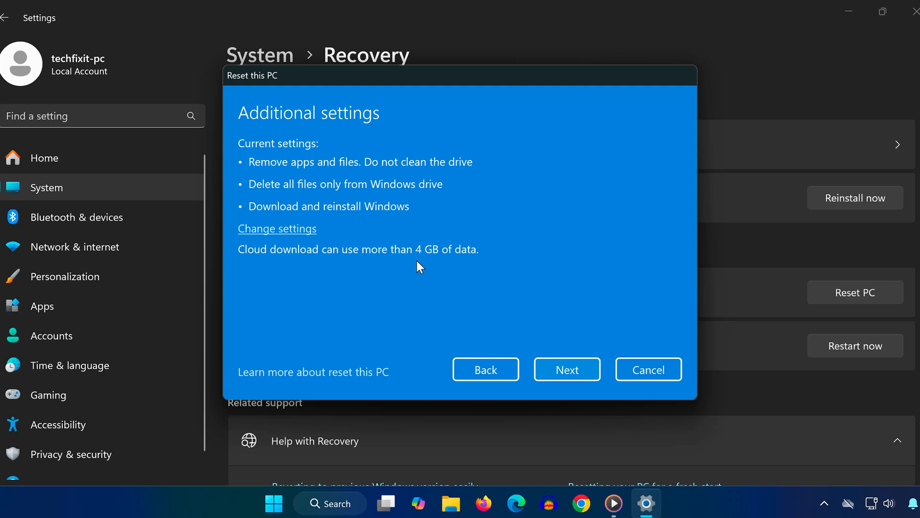
mouse_move(270, 183)
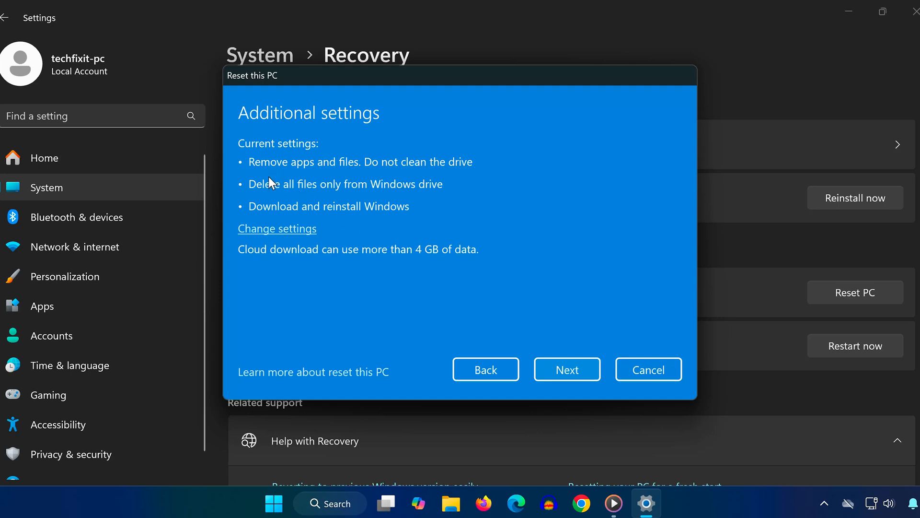
mouse_move(307, 218)
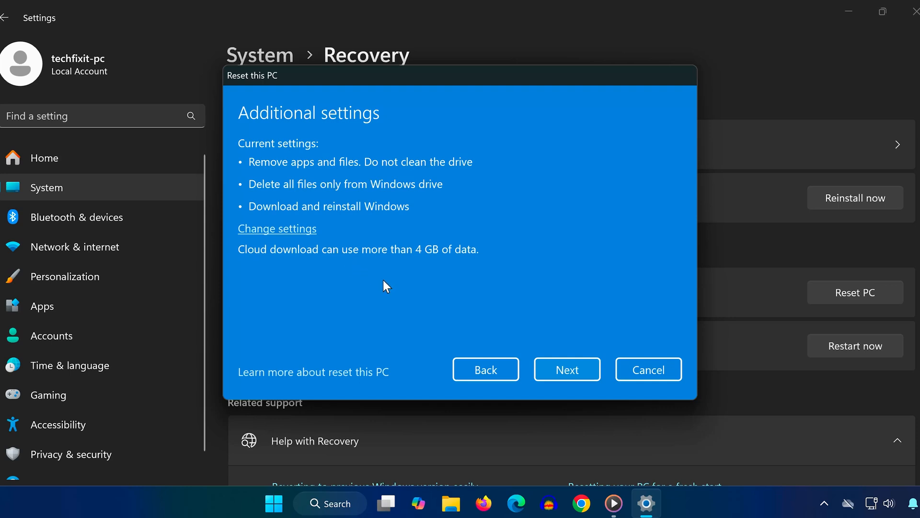
mouse_move(567, 369)
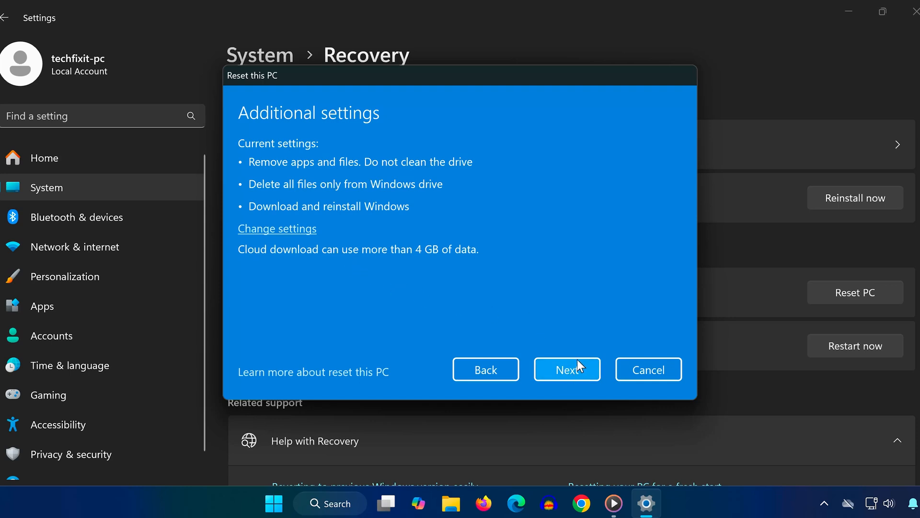